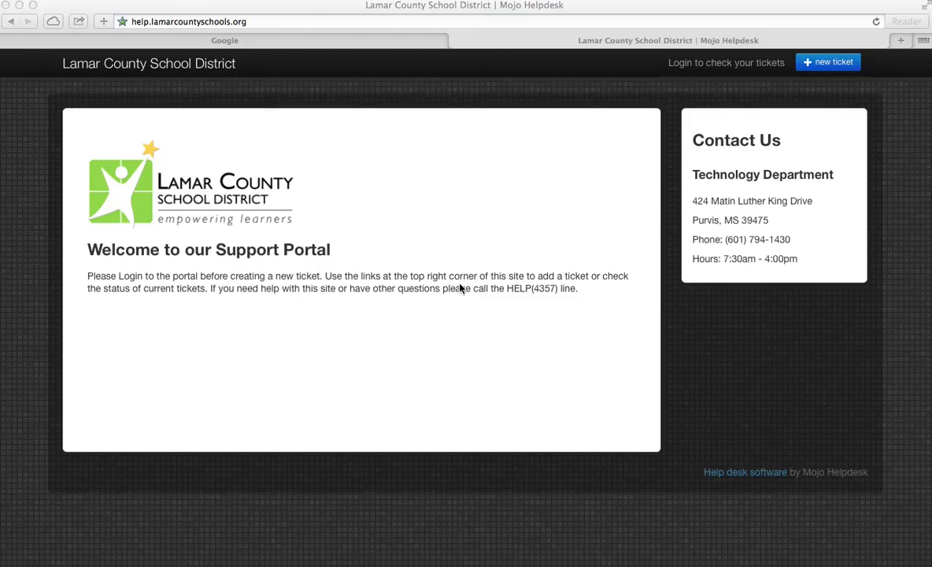
mouse_move(453, 286)
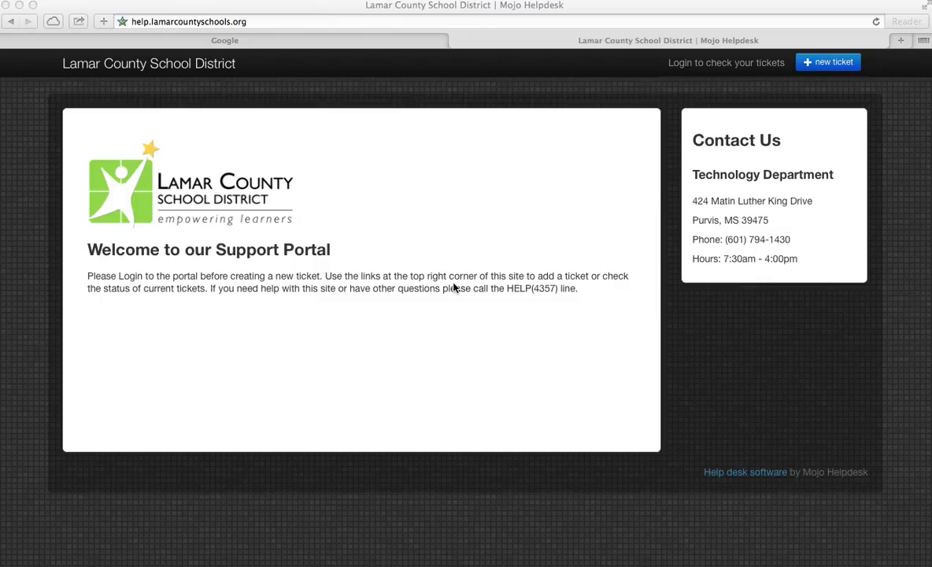
mouse_move(516, 123)
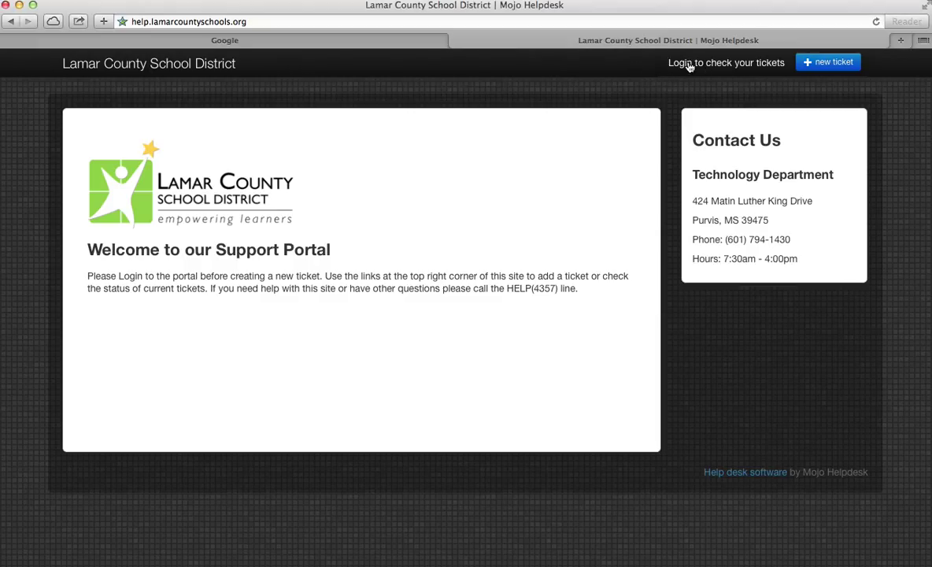
- Sign in to the helpdesk with Google using the 'adm' email address, reaching the permission request
left_click(725, 63)
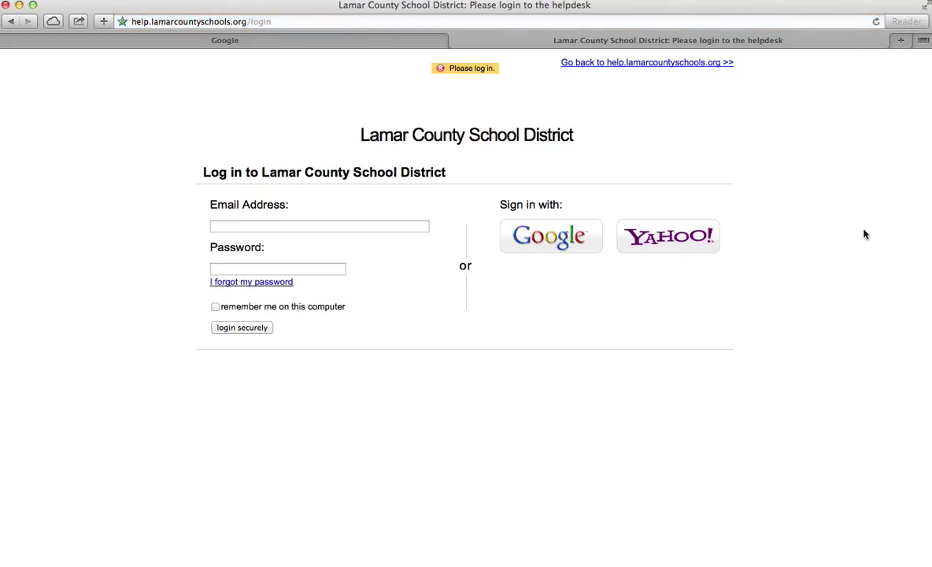
mouse_move(567, 318)
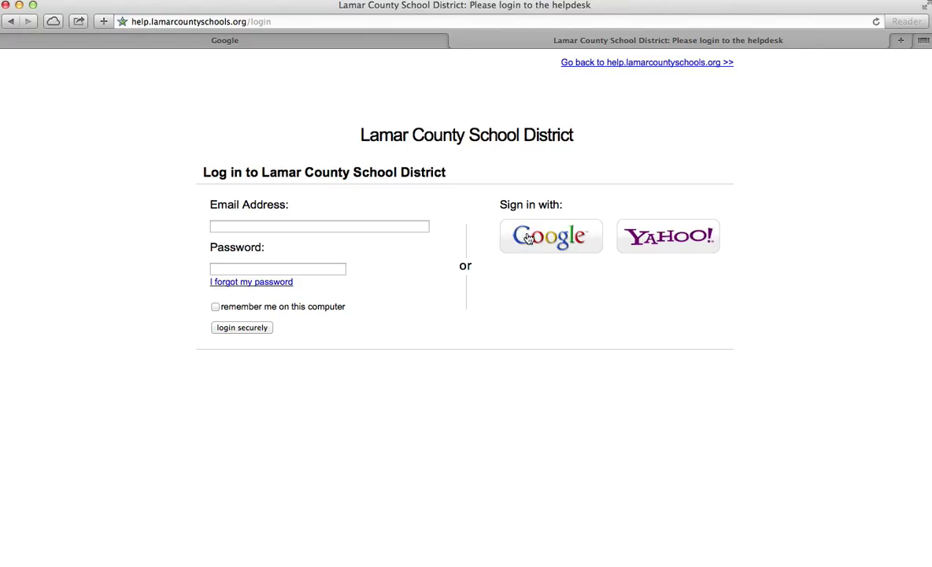
left_click(551, 236)
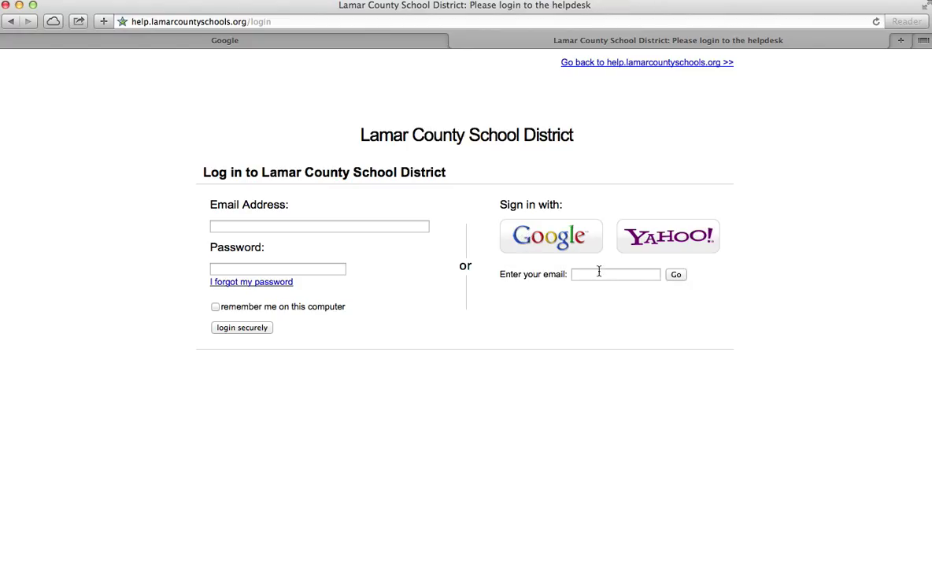
left_click(616, 274)
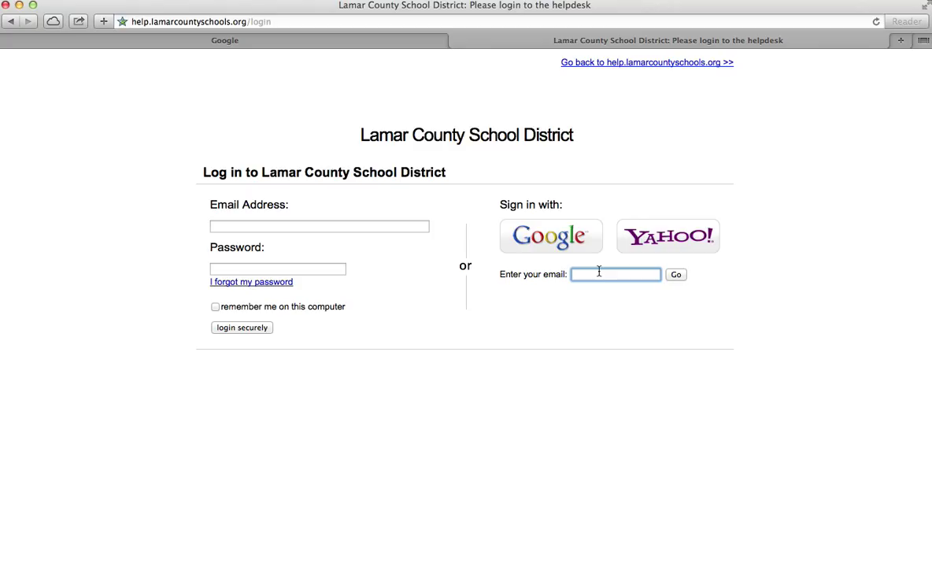
type("adm")
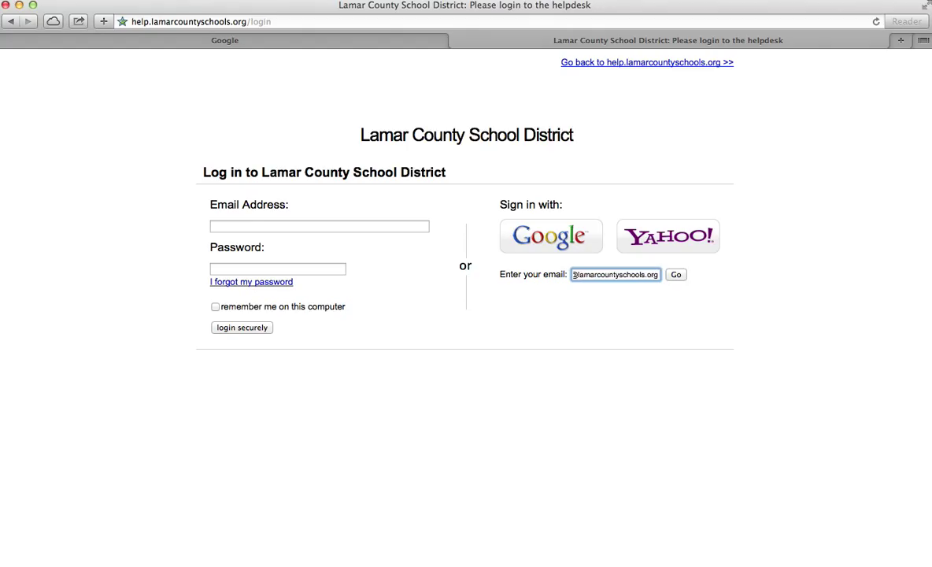
left_click(676, 274)
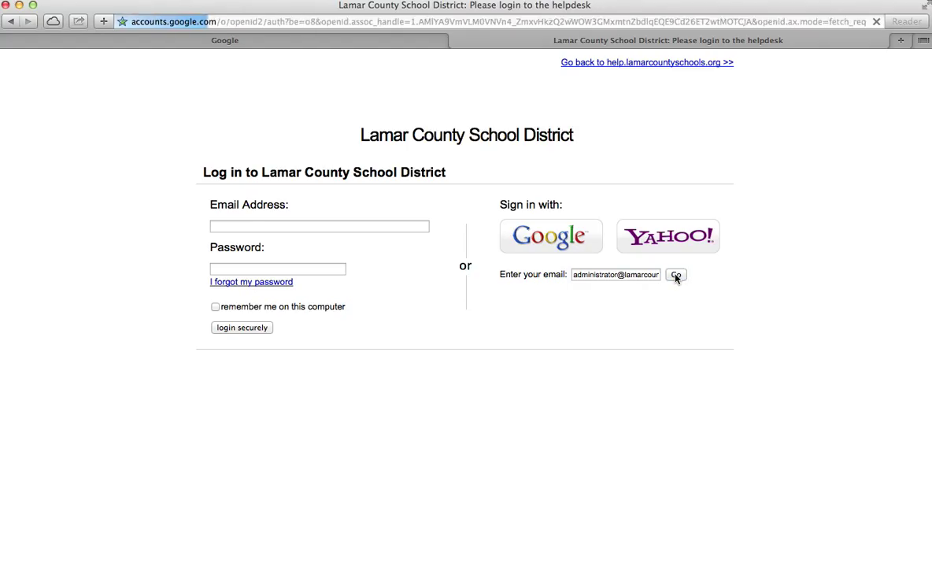
left_click(675, 274)
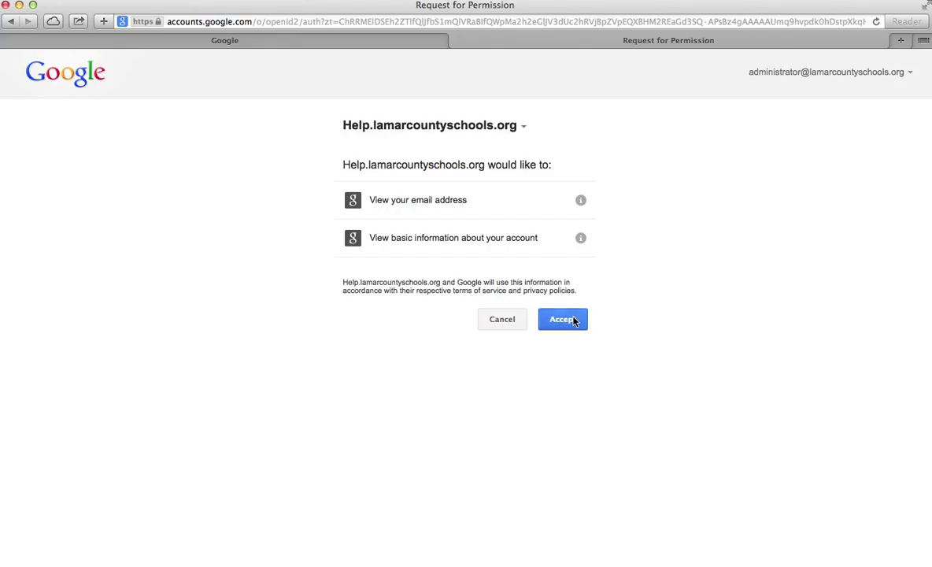
- Accept Google's permission request and land on the empty open tickets list
left_click(562, 318)
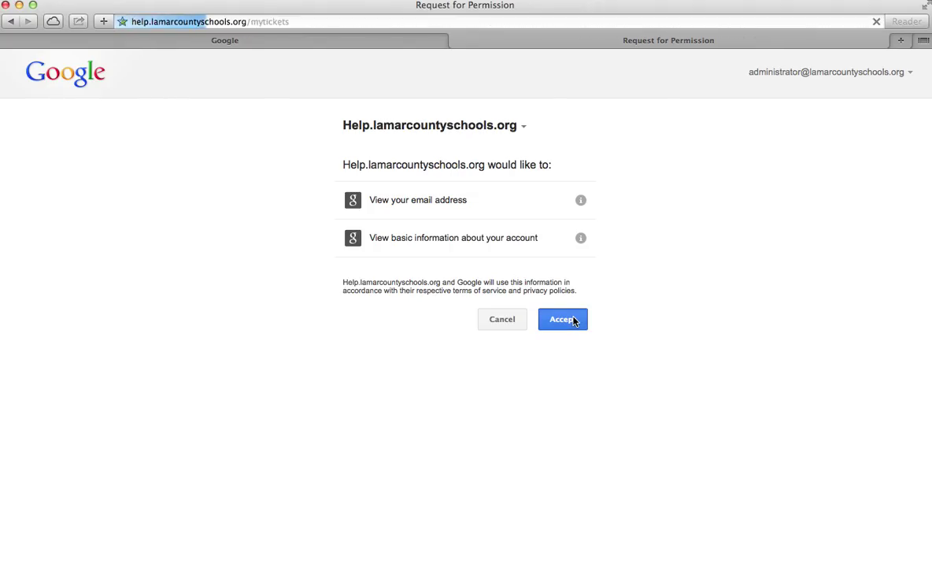
left_click(563, 318)
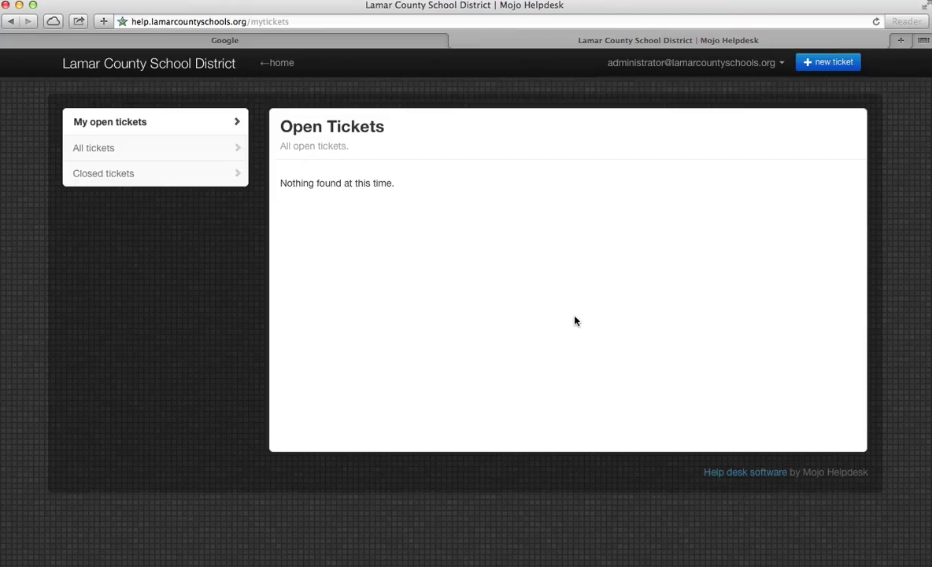
mouse_move(517, 340)
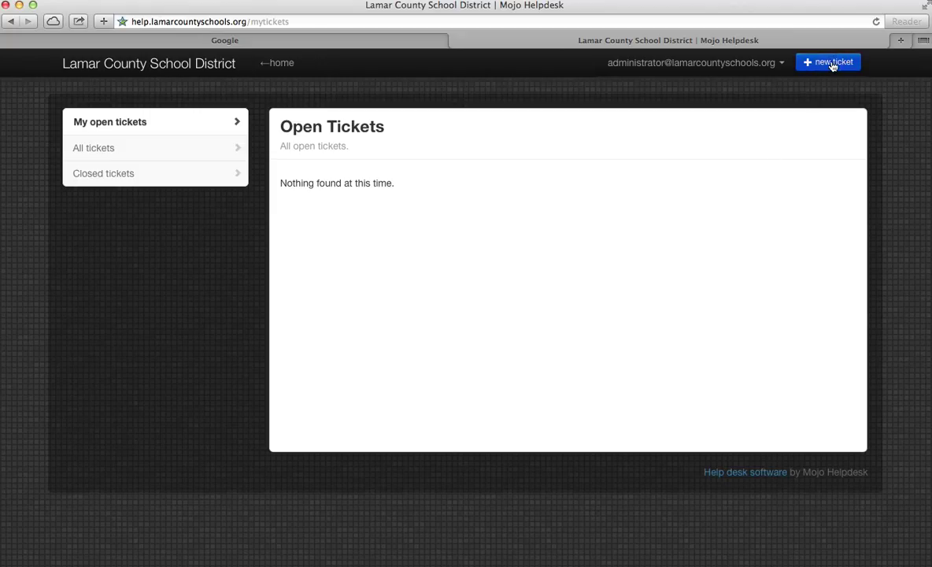
- Start a new ticket 'Projector will not come on' describing the plugged-in projector that won't turn on
left_click(829, 63)
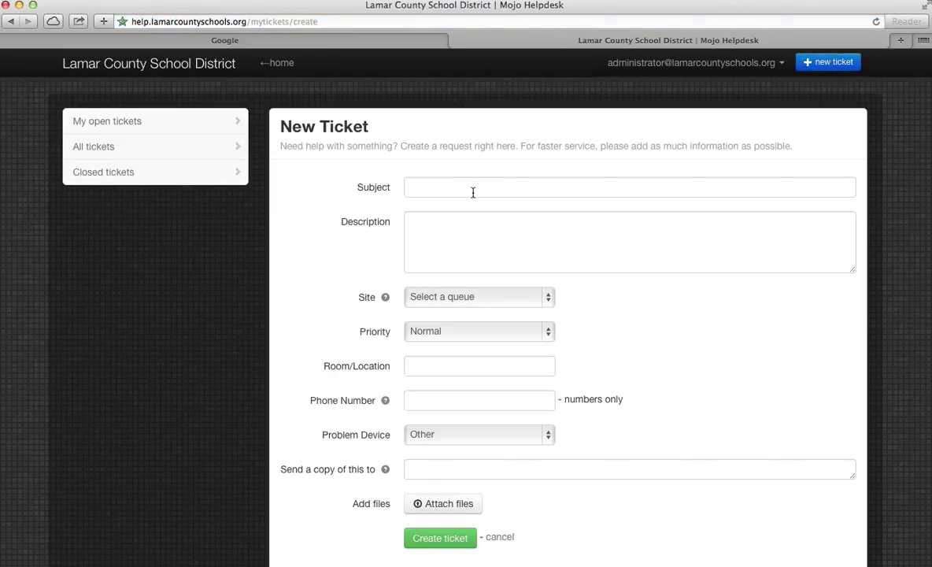
scroll("down", 3)
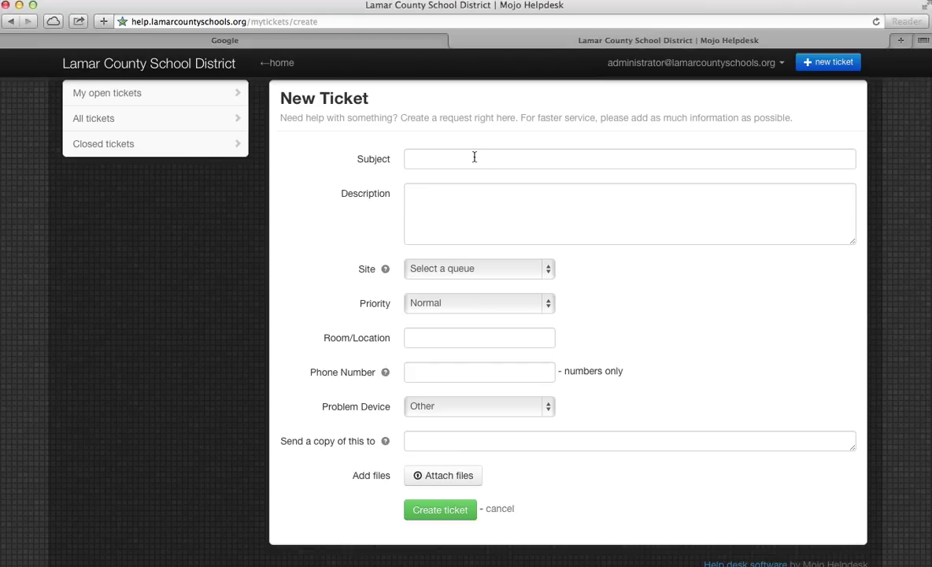
type("Projector will not come on")
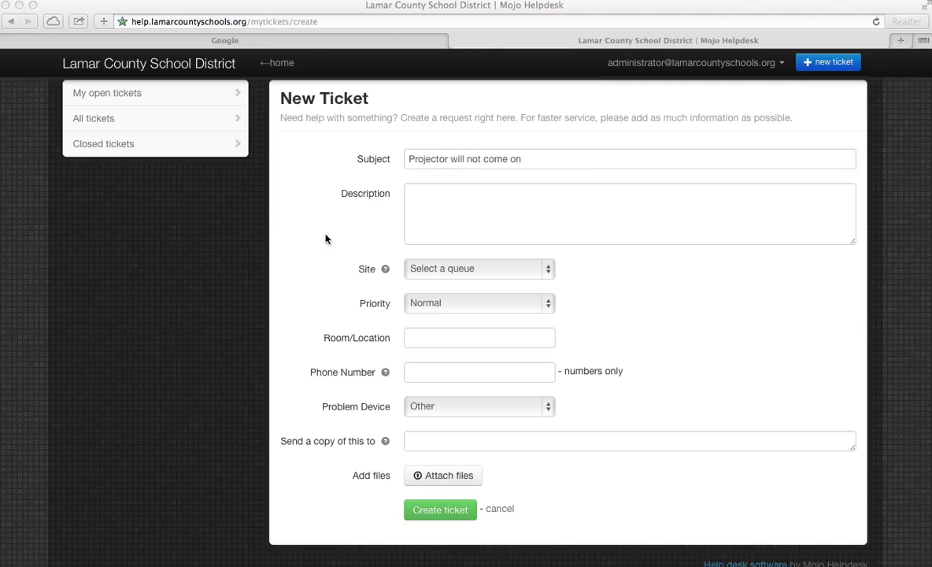
left_click(628, 214)
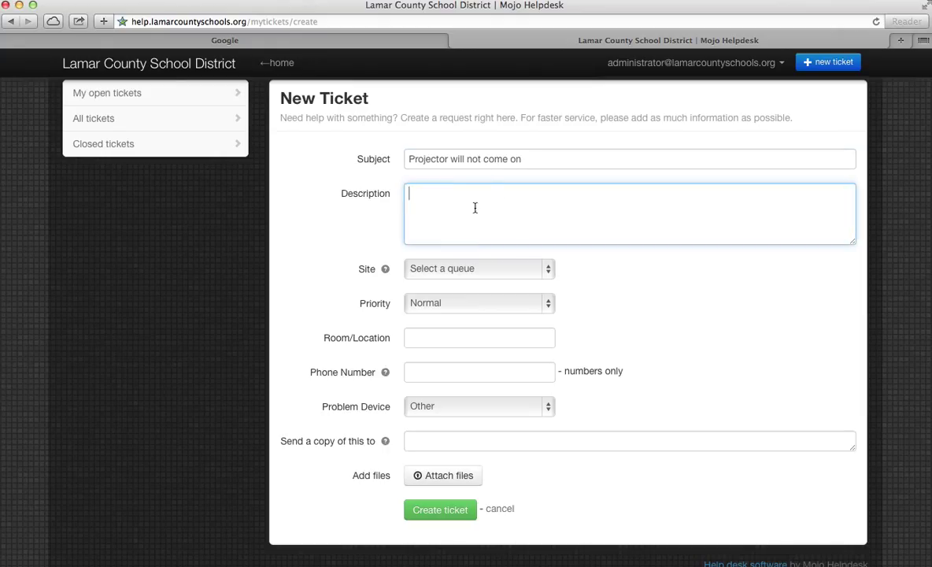
type("The projector in my room will not turn on. I have made sure it is plugged in and the light on the projector is blinking red. I have also unplugged it and plugged it back in.")
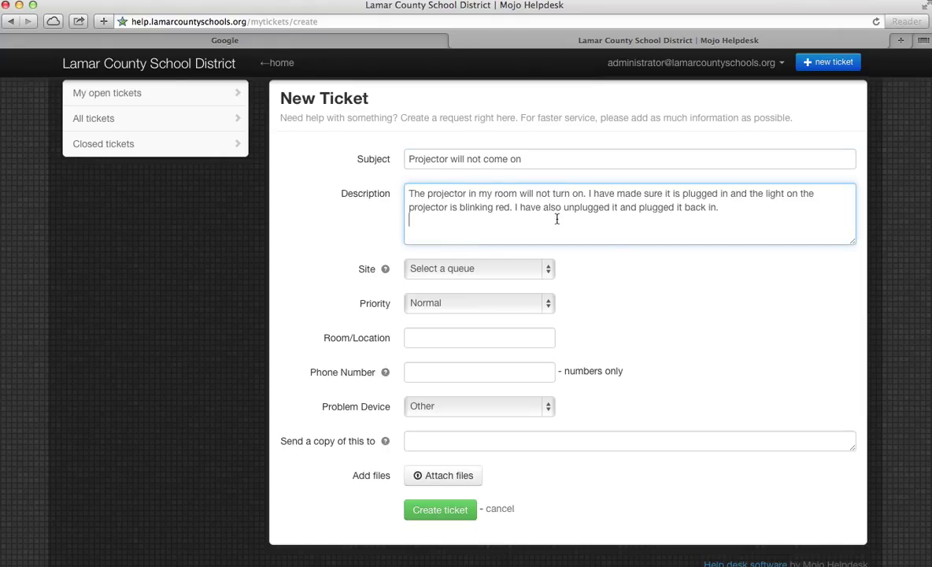
mouse_move(621, 241)
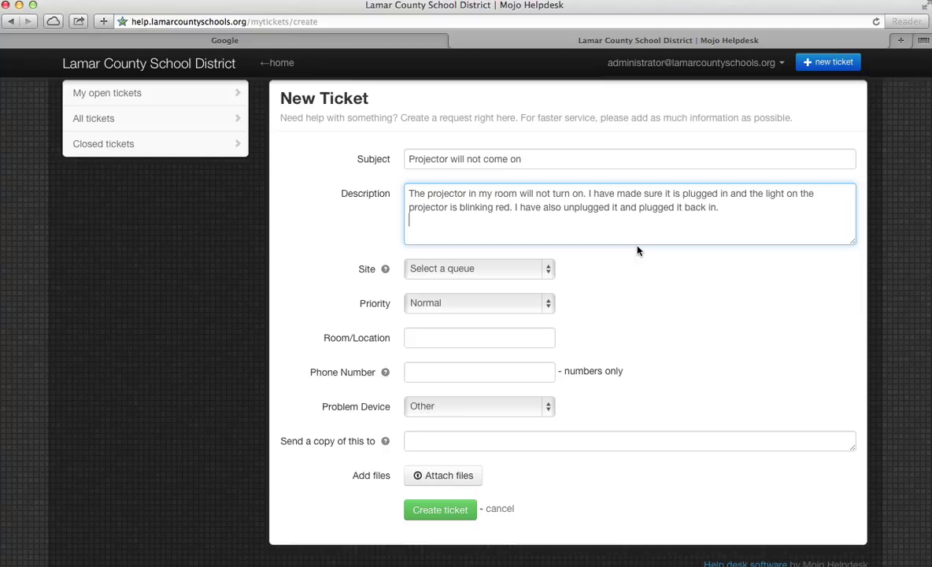
mouse_move(641, 241)
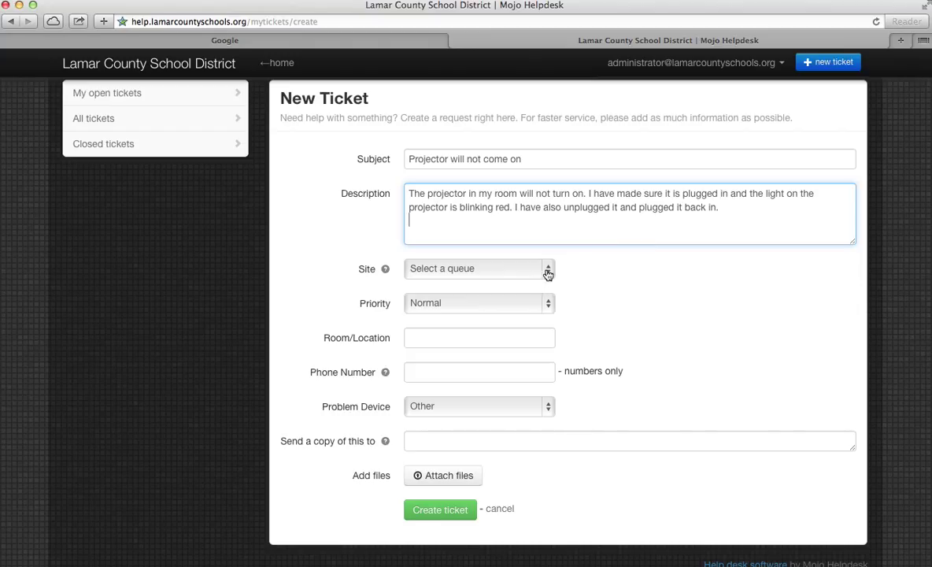
- Set the ticket's site to Central Office, room to Technology and phone to 1341
left_click(479, 268)
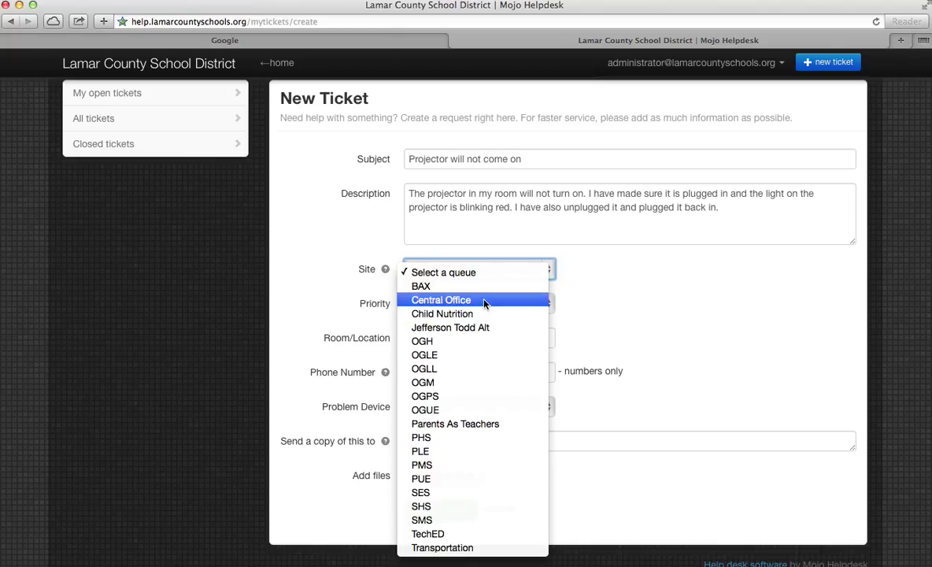
left_click(441, 299)
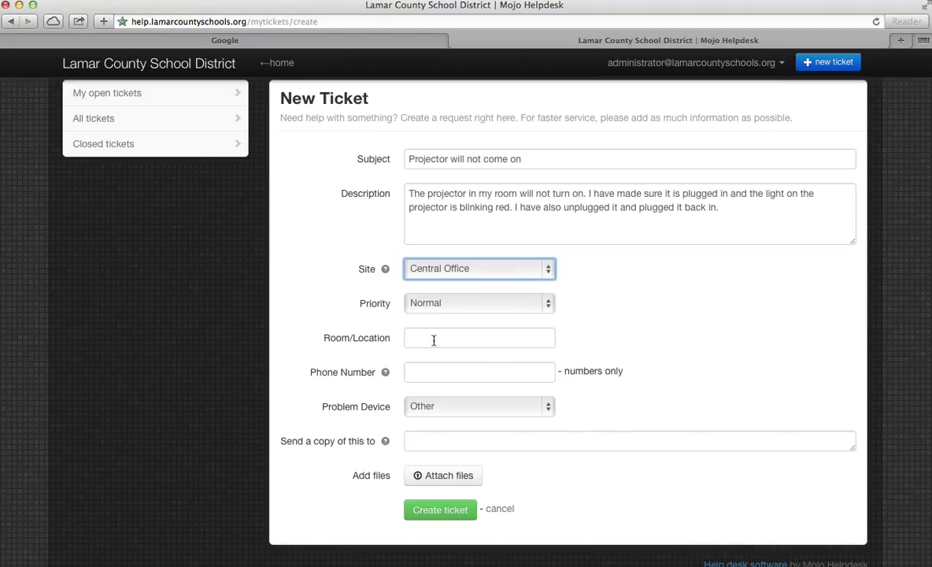
left_click(478, 337)
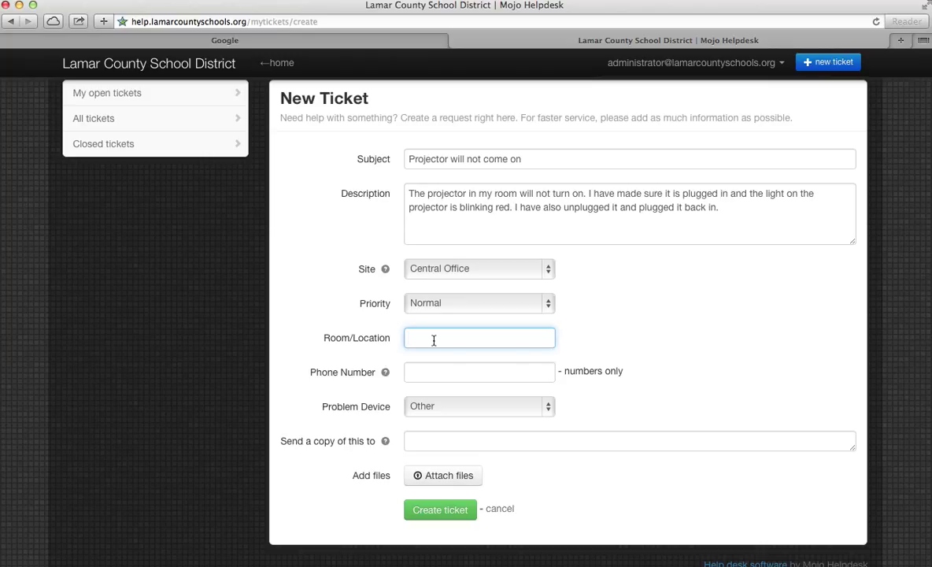
type("Technology")
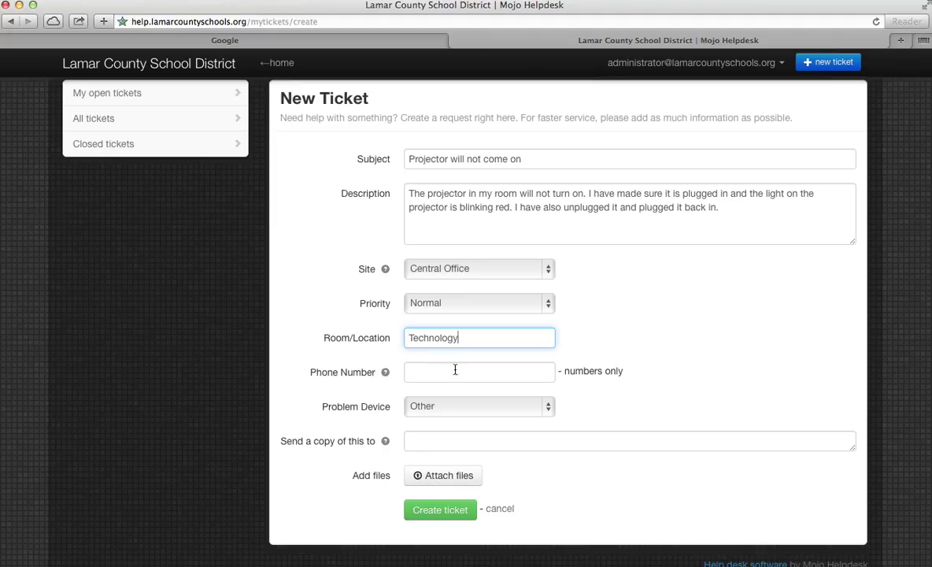
left_click(478, 372)
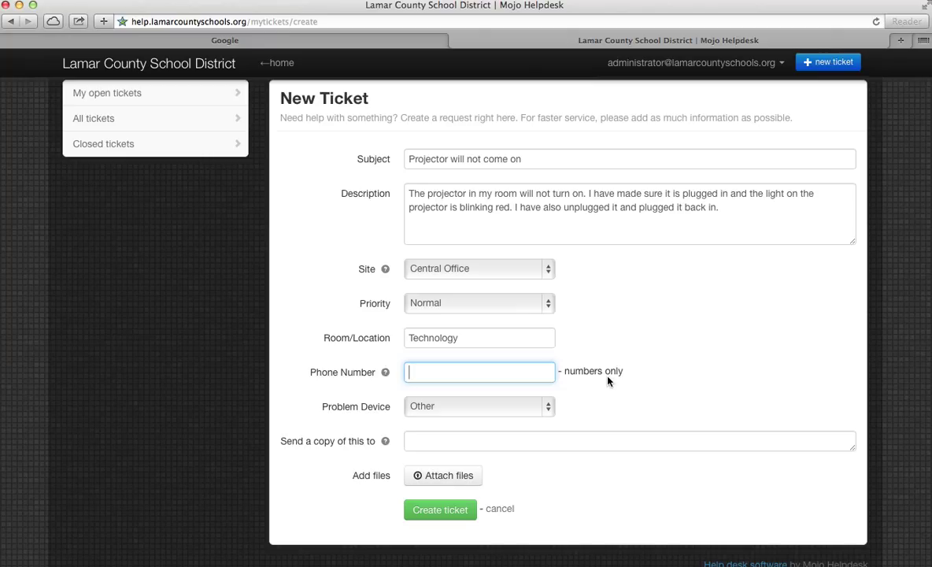
type("14")
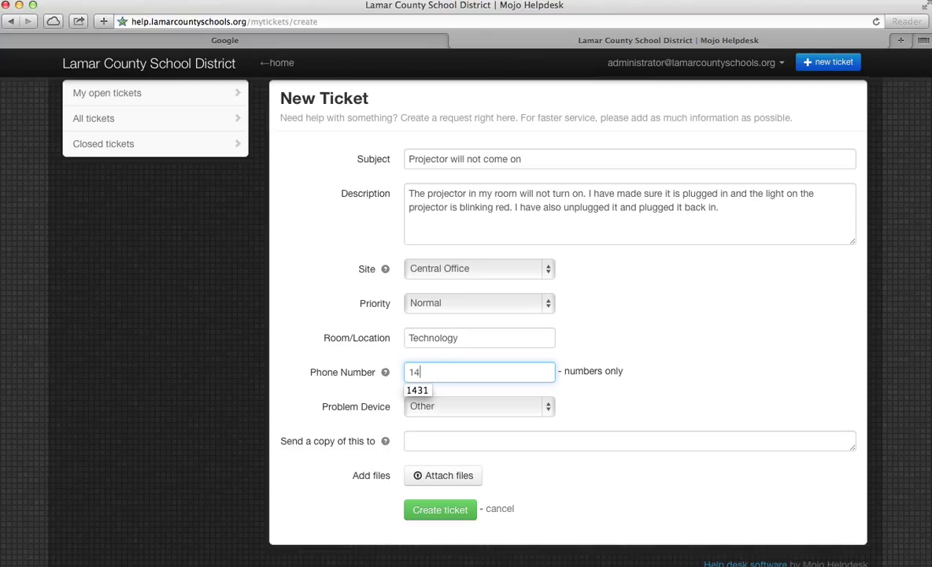
type("341")
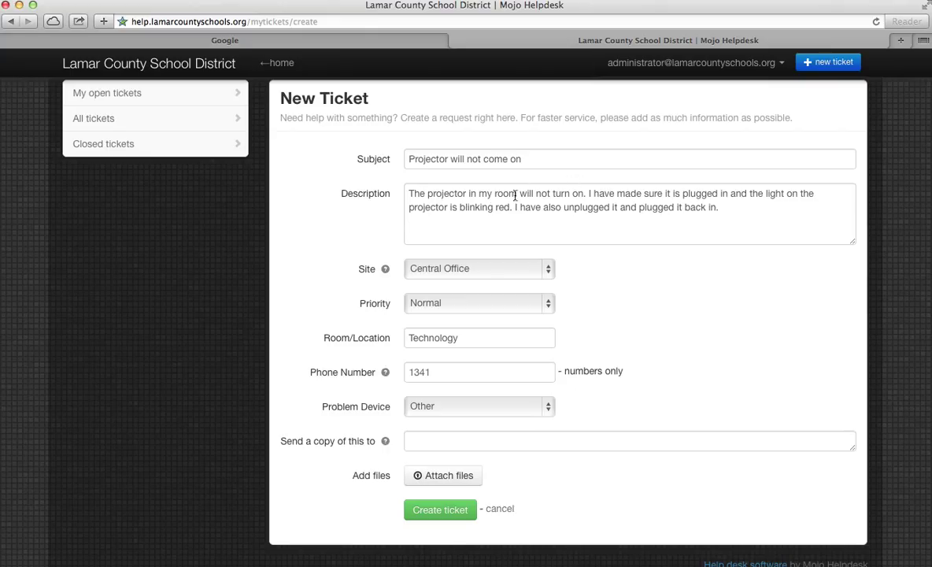
- Choose Projector as the ticket's problem device
left_click(479, 407)
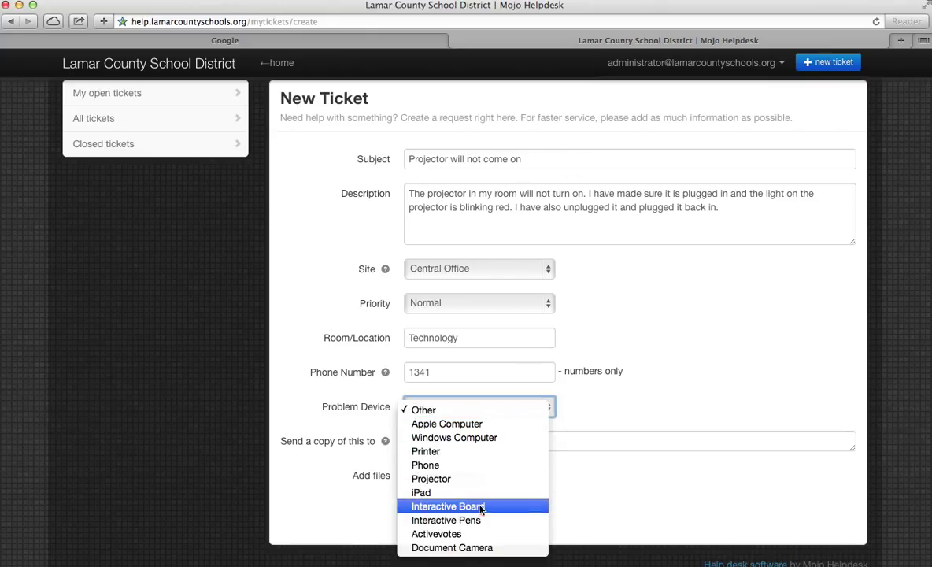
mouse_move(432, 479)
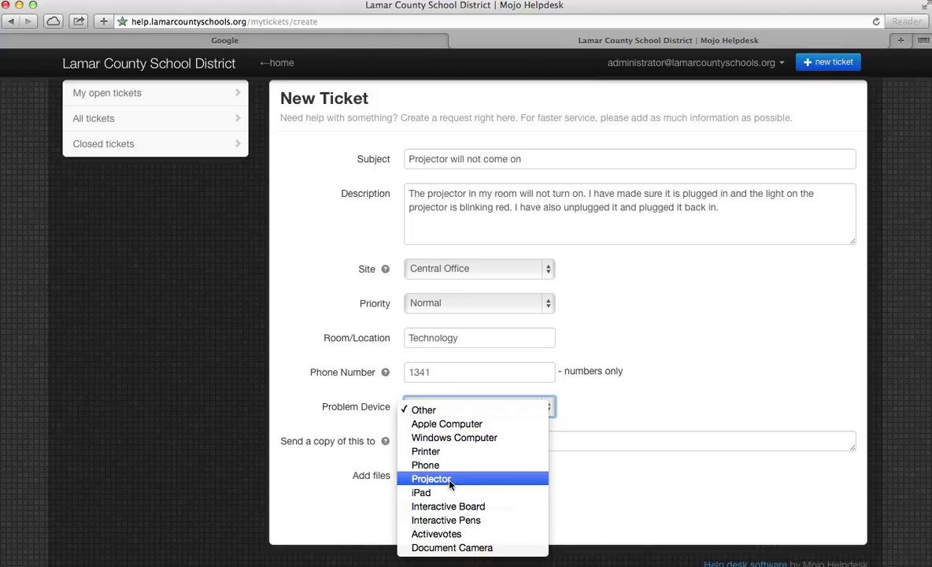
left_click(432, 479)
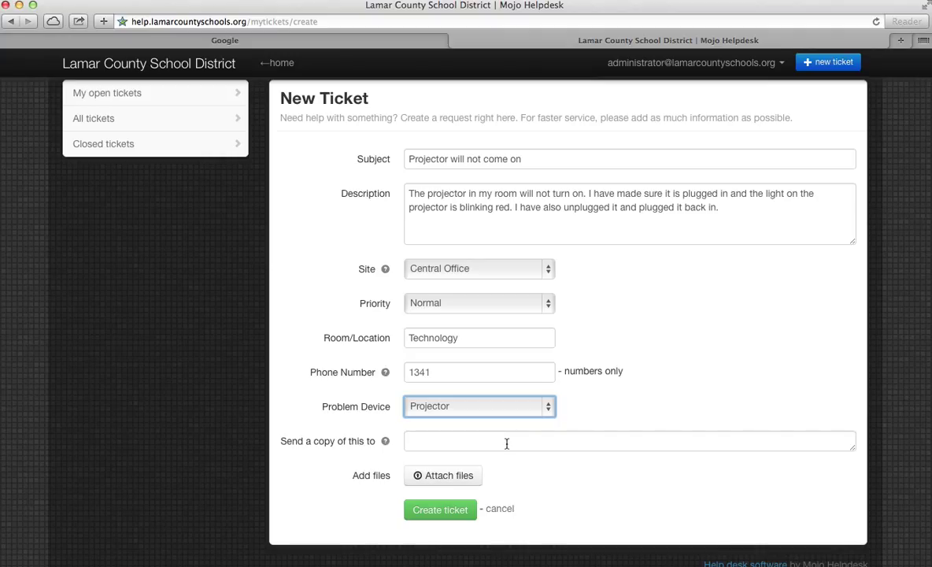
mouse_move(434, 483)
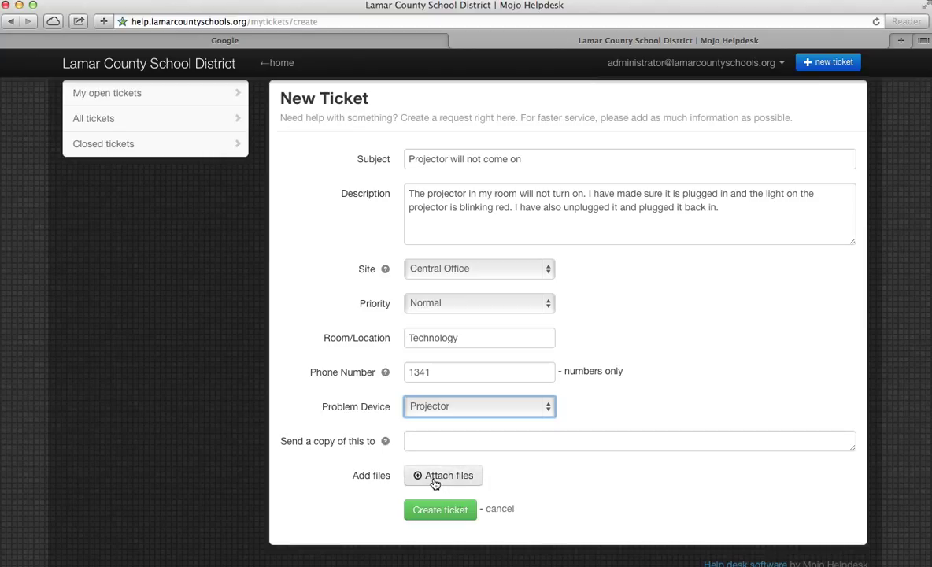
mouse_move(437, 480)
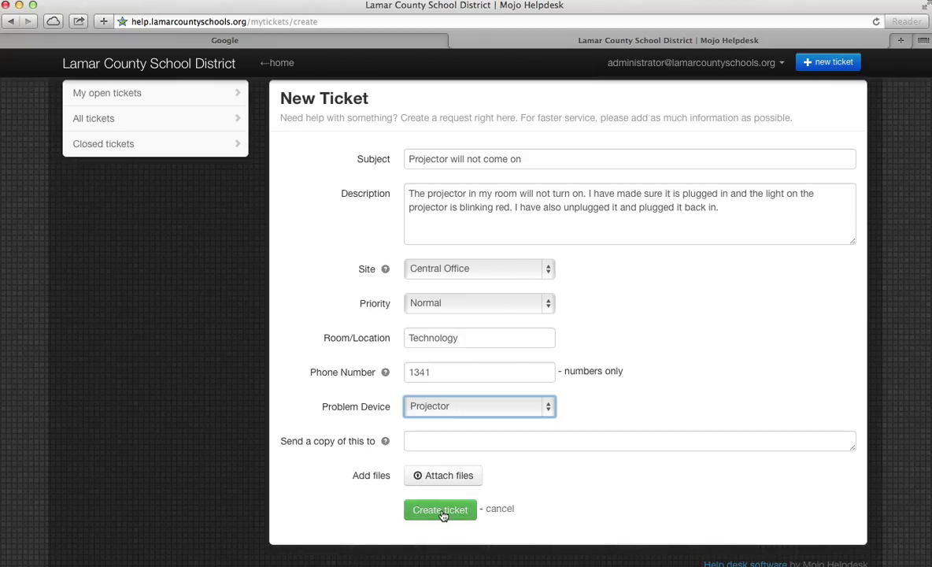
- Create the ticket and view it as new ticket #6252910 in Open Tickets
left_click(439, 510)
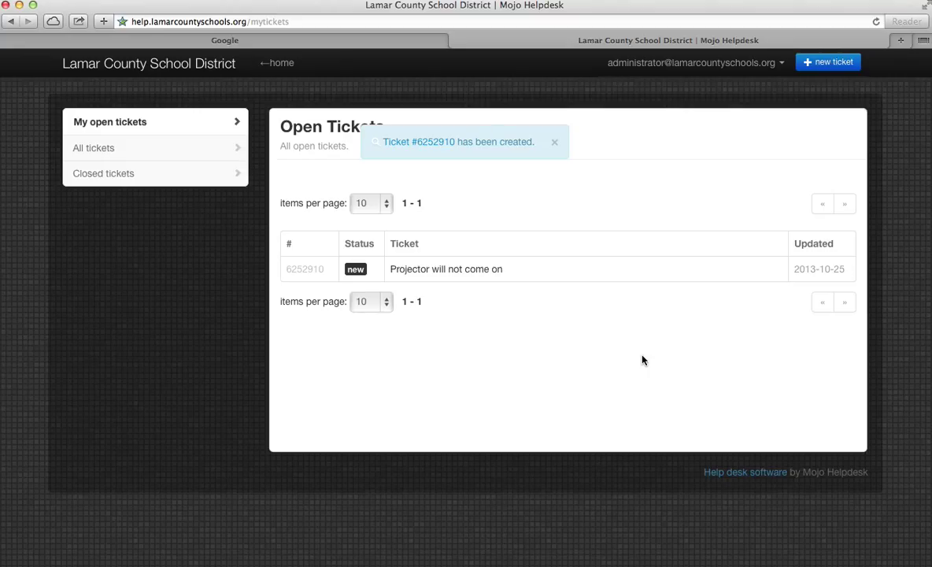
left_click(554, 141)
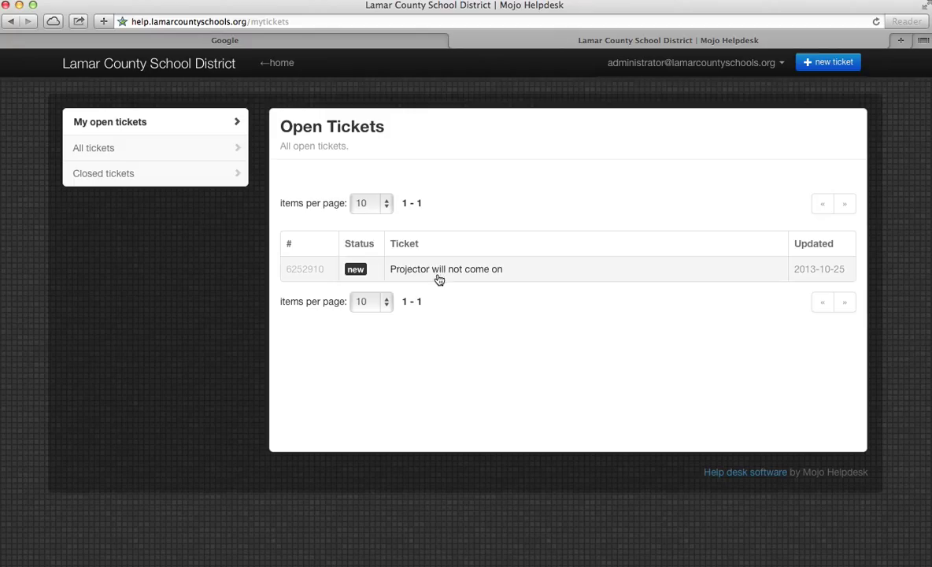
- View ticket #6252910's detail page with its description, room, phone and device
left_click(445, 268)
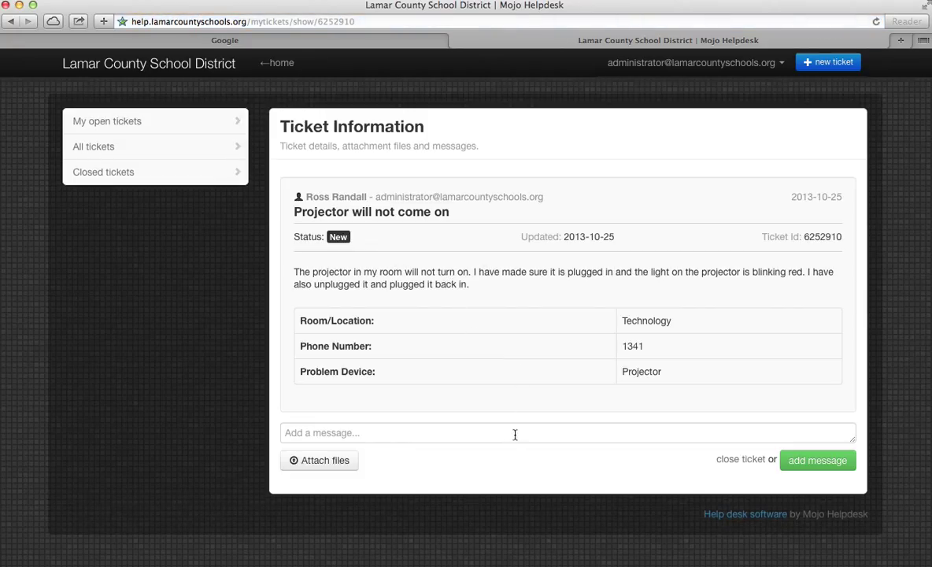
mouse_move(526, 426)
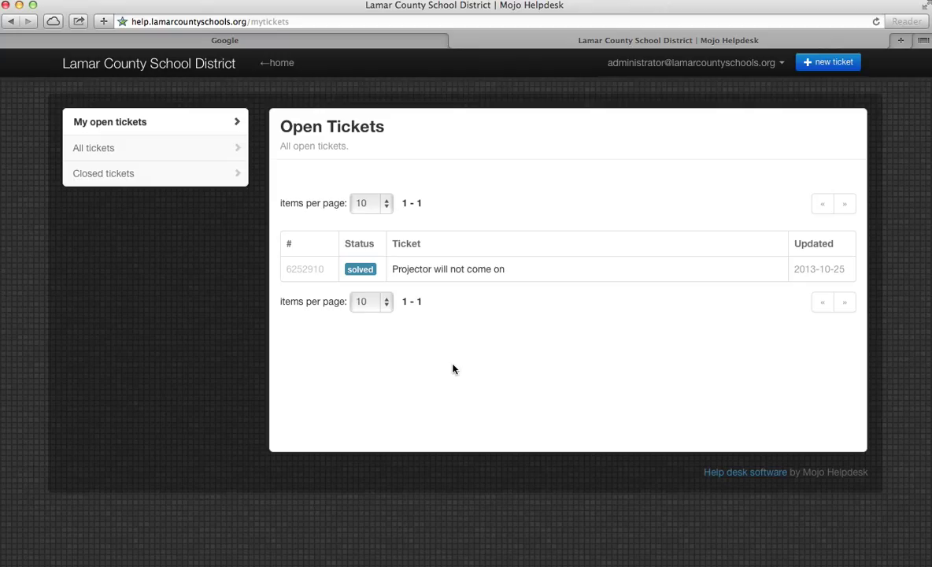
mouse_move(473, 339)
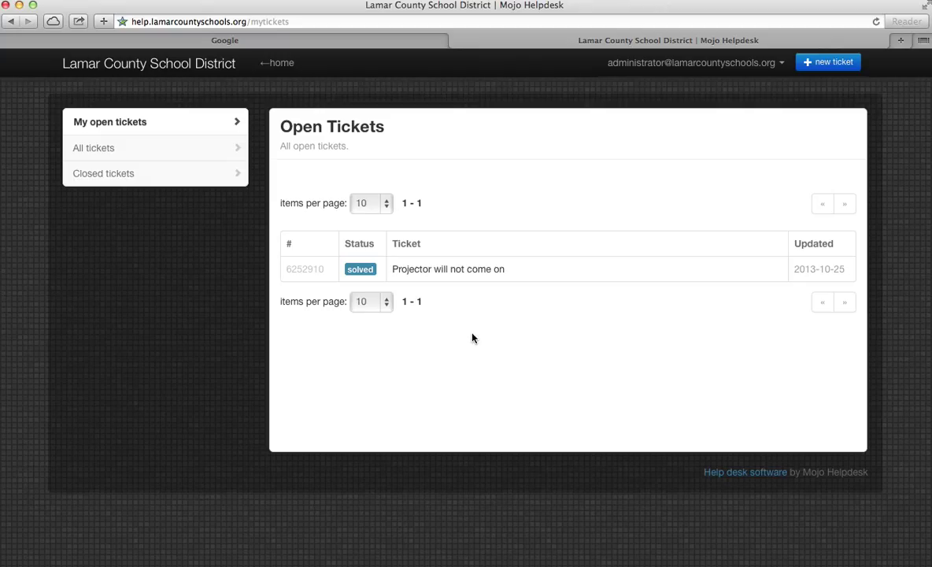
left_click(447, 267)
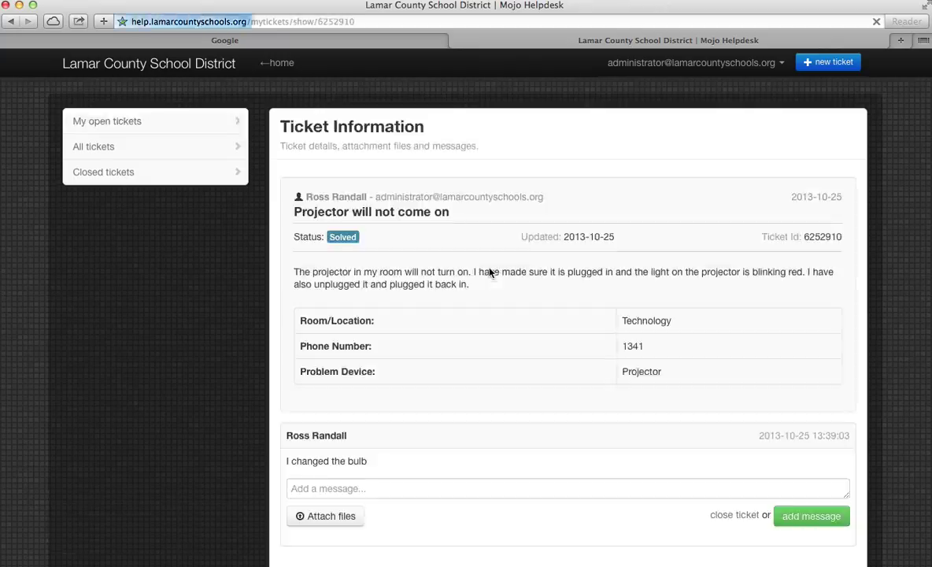
scroll("down", 3)
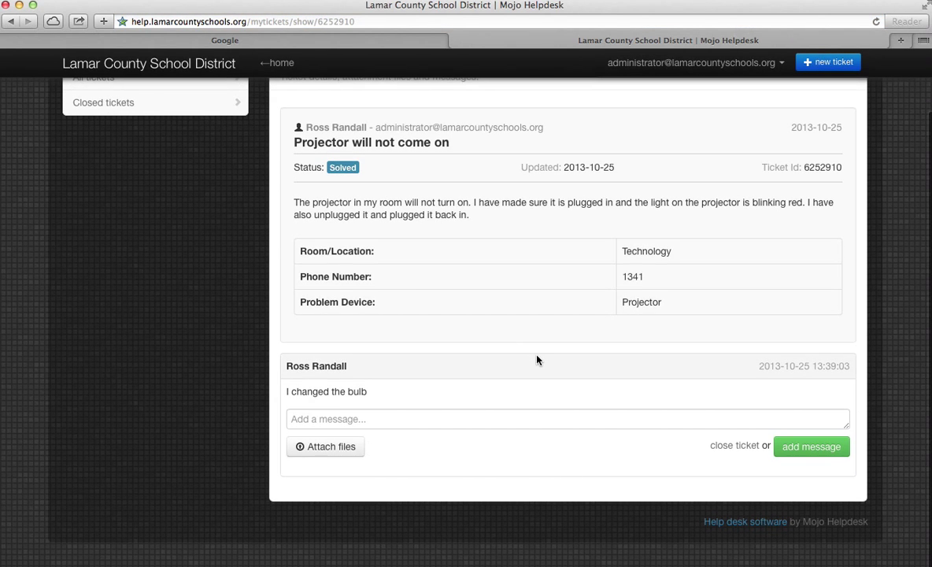
mouse_move(346, 395)
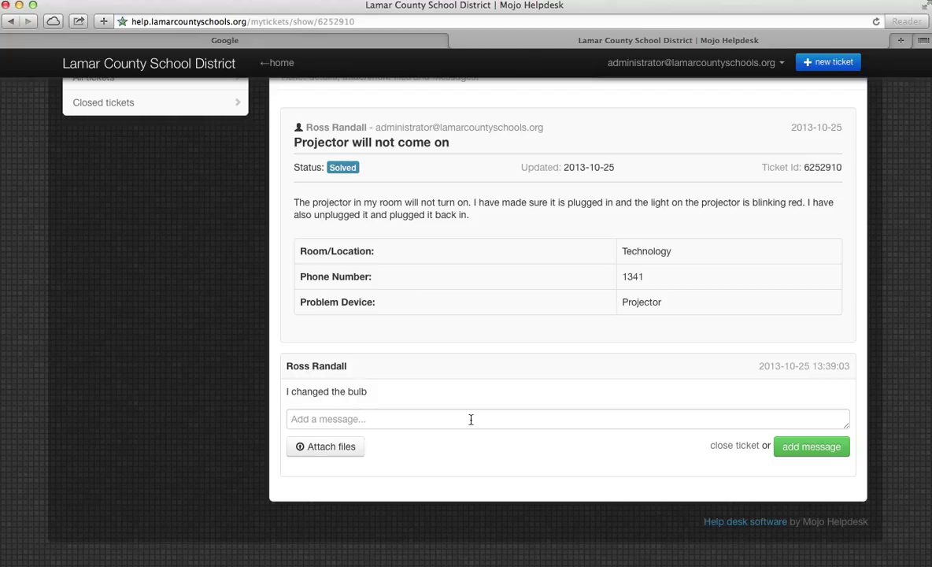
mouse_move(646, 485)
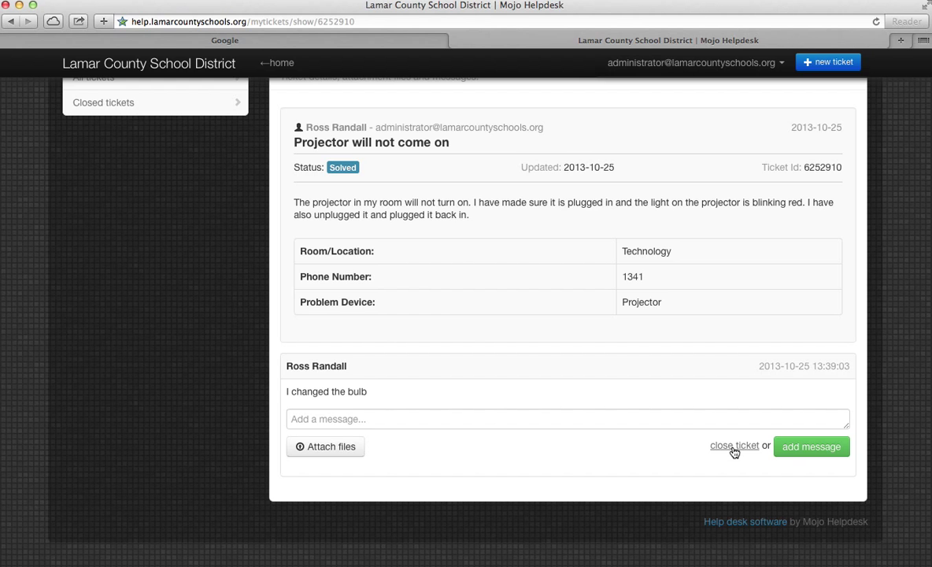
- Close ticket #6252910 with a 'great job' rating, leaving no open tickets
left_click(734, 445)
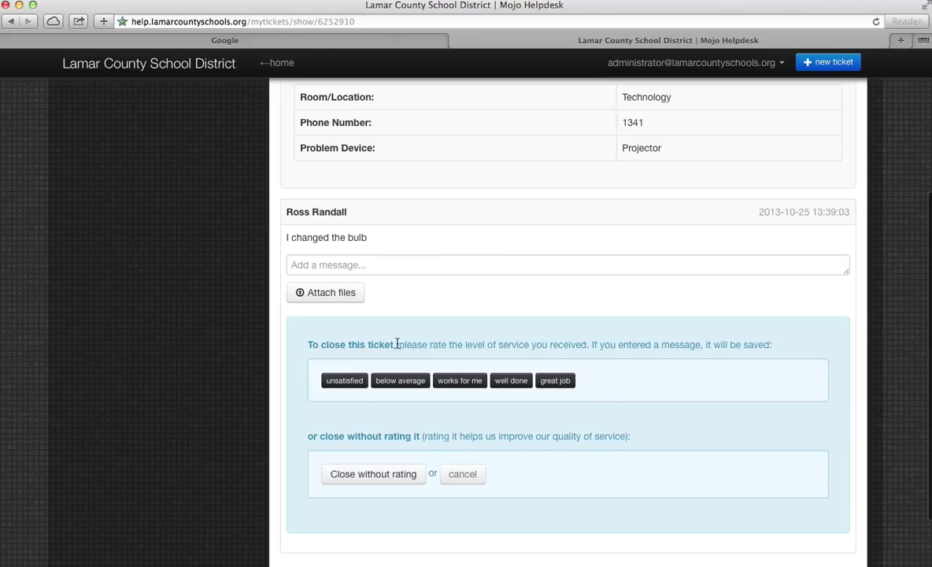
mouse_move(465, 401)
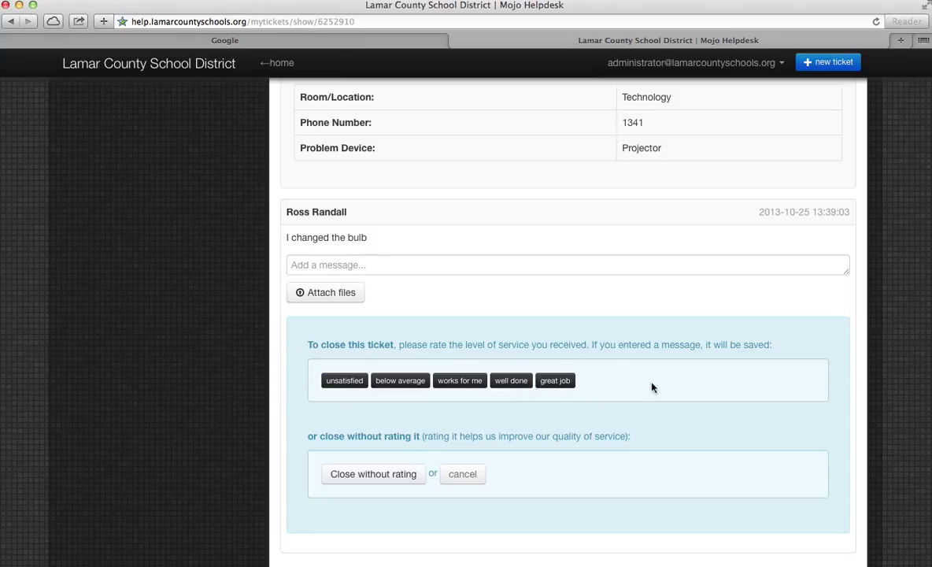
mouse_move(318, 397)
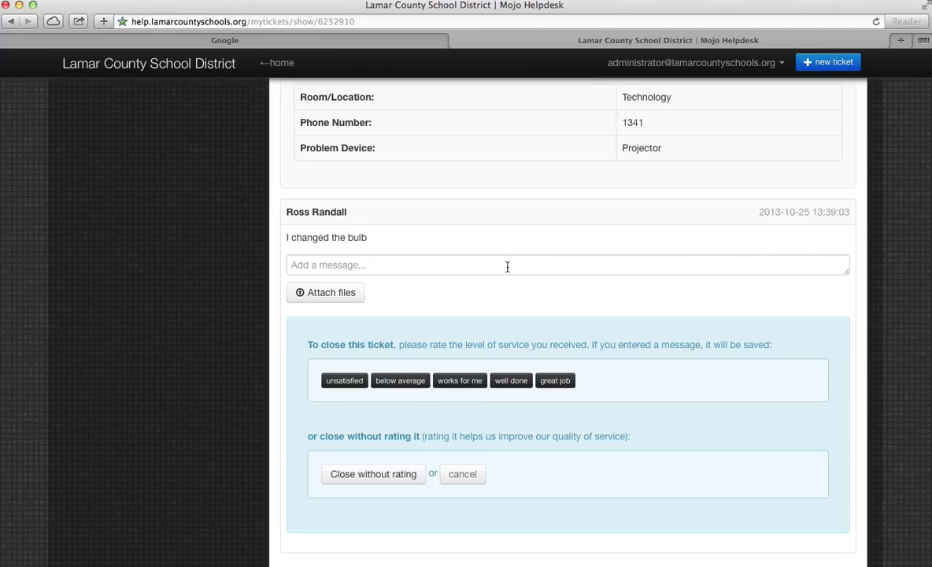
mouse_move(563, 406)
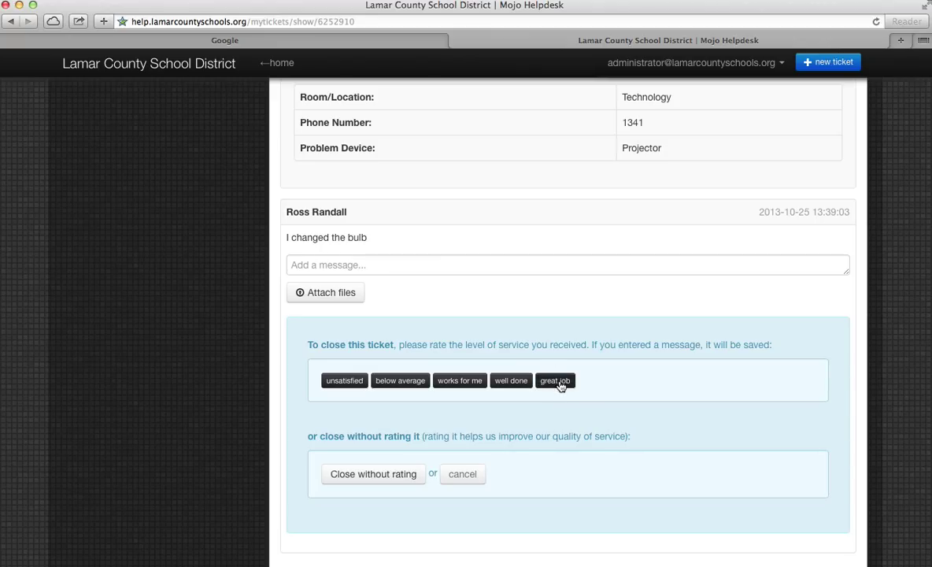
left_click(554, 380)
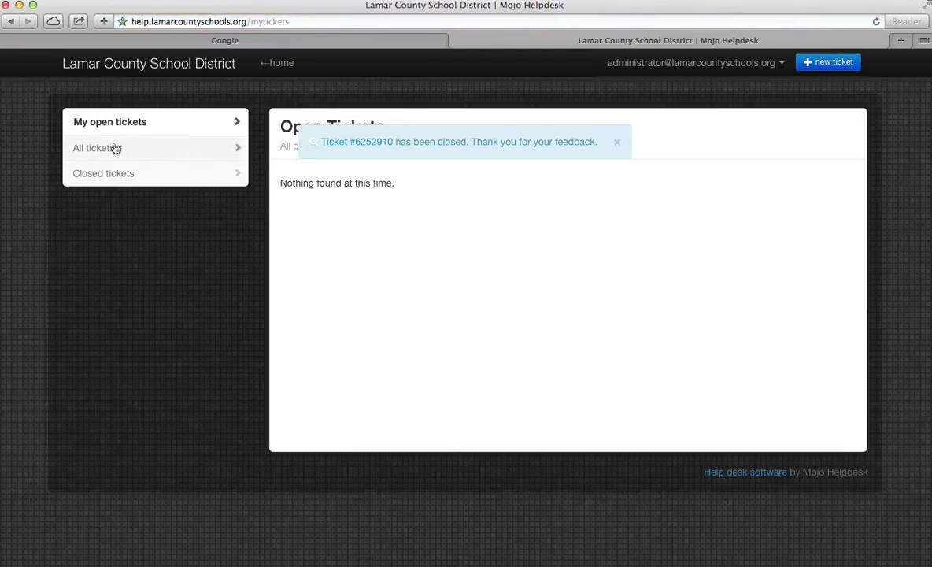
mouse_move(96, 177)
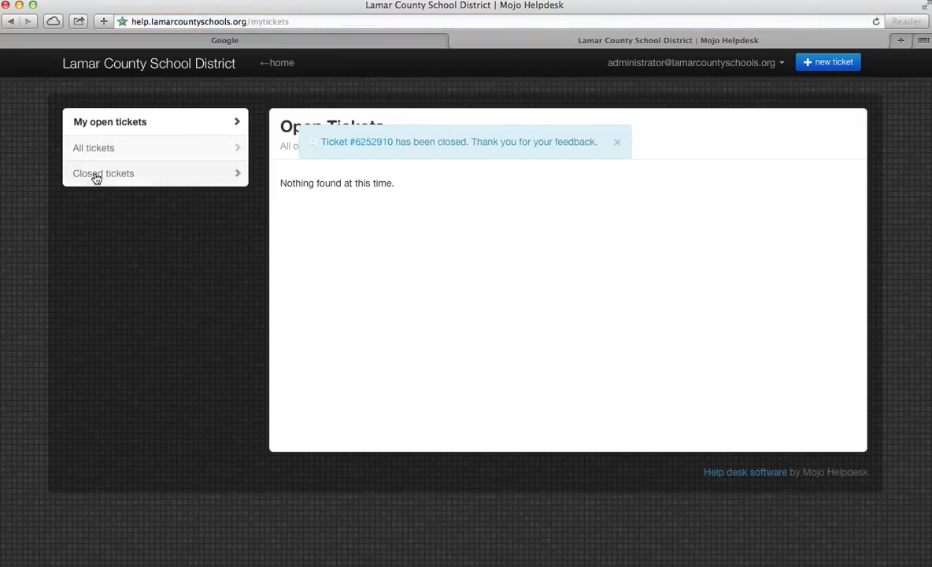
left_click(104, 173)
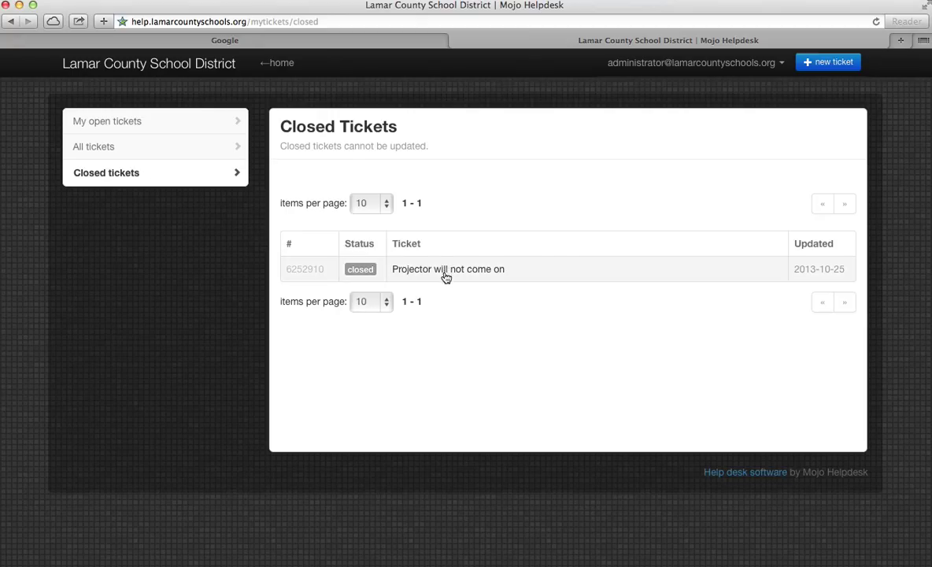
left_click(447, 267)
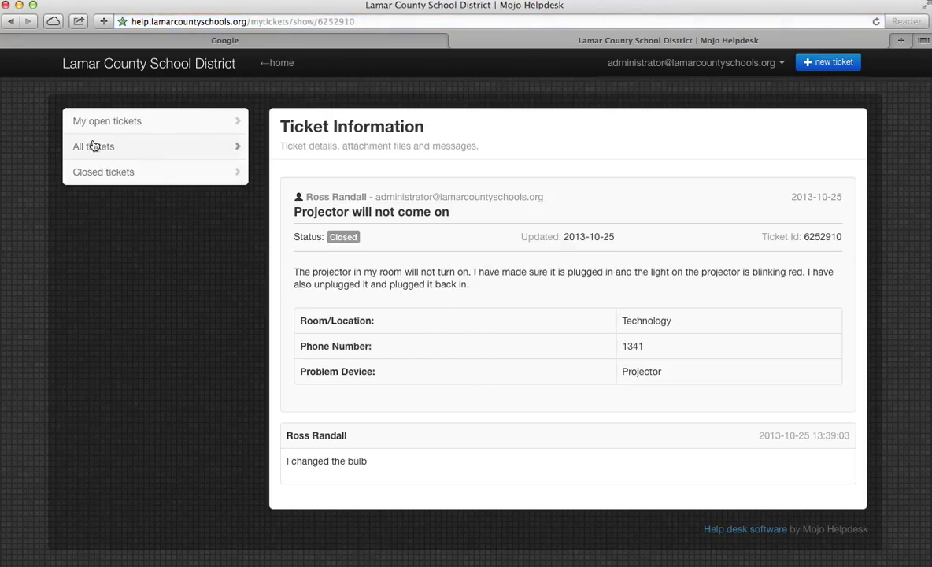
mouse_move(117, 121)
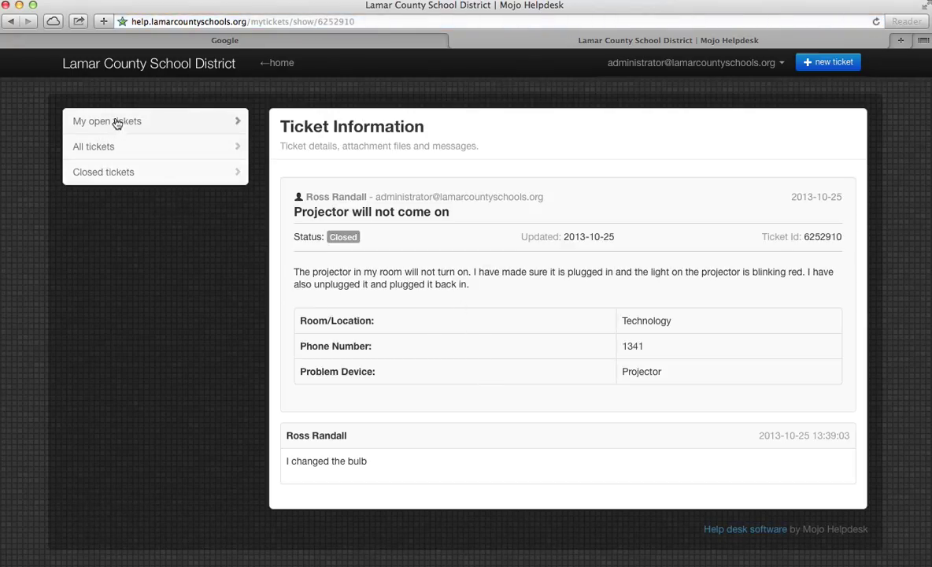
left_click(107, 121)
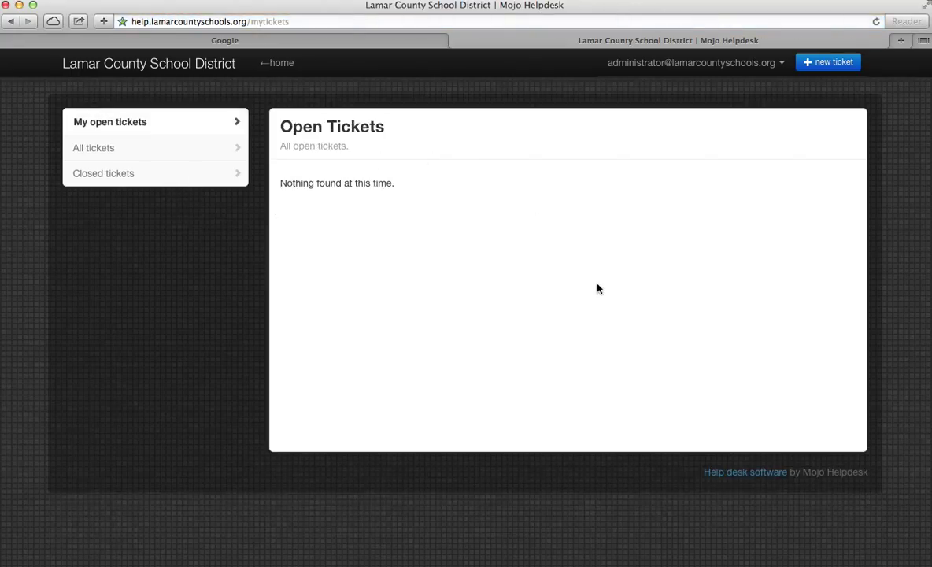